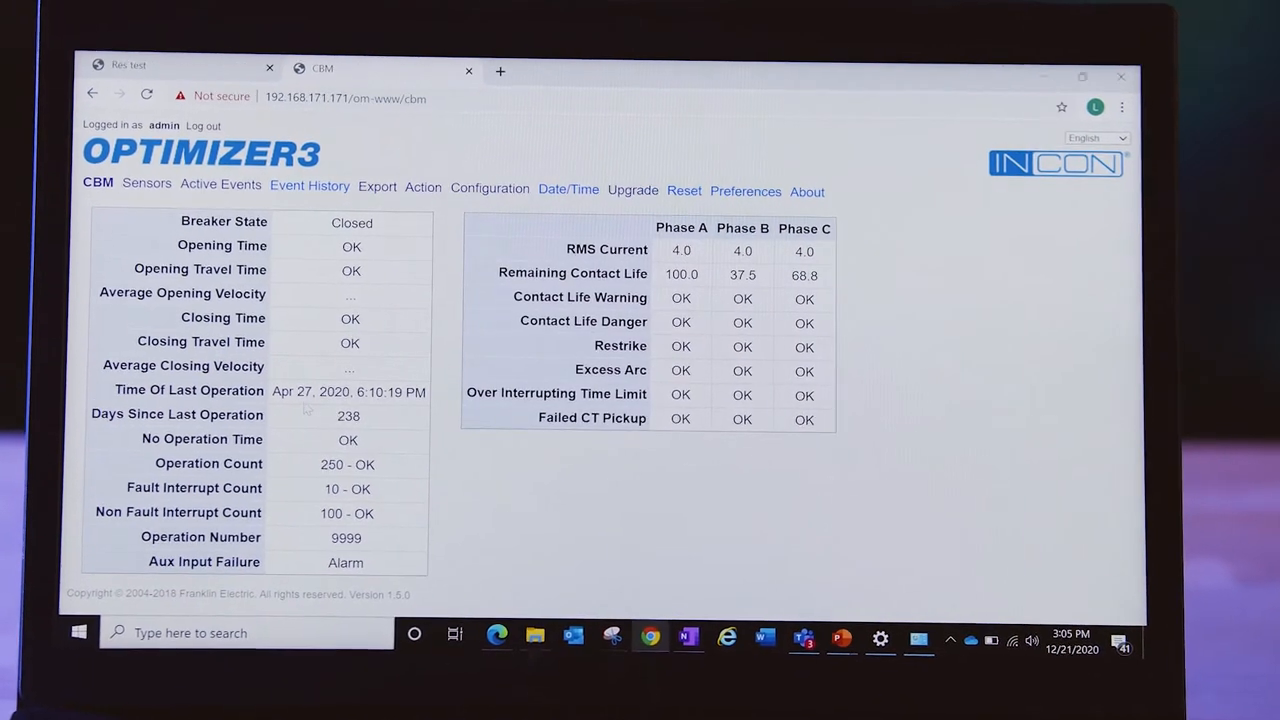
# Switch from the CBM breaker status page to the Sensors readings page.
pyautogui.click(148, 184)
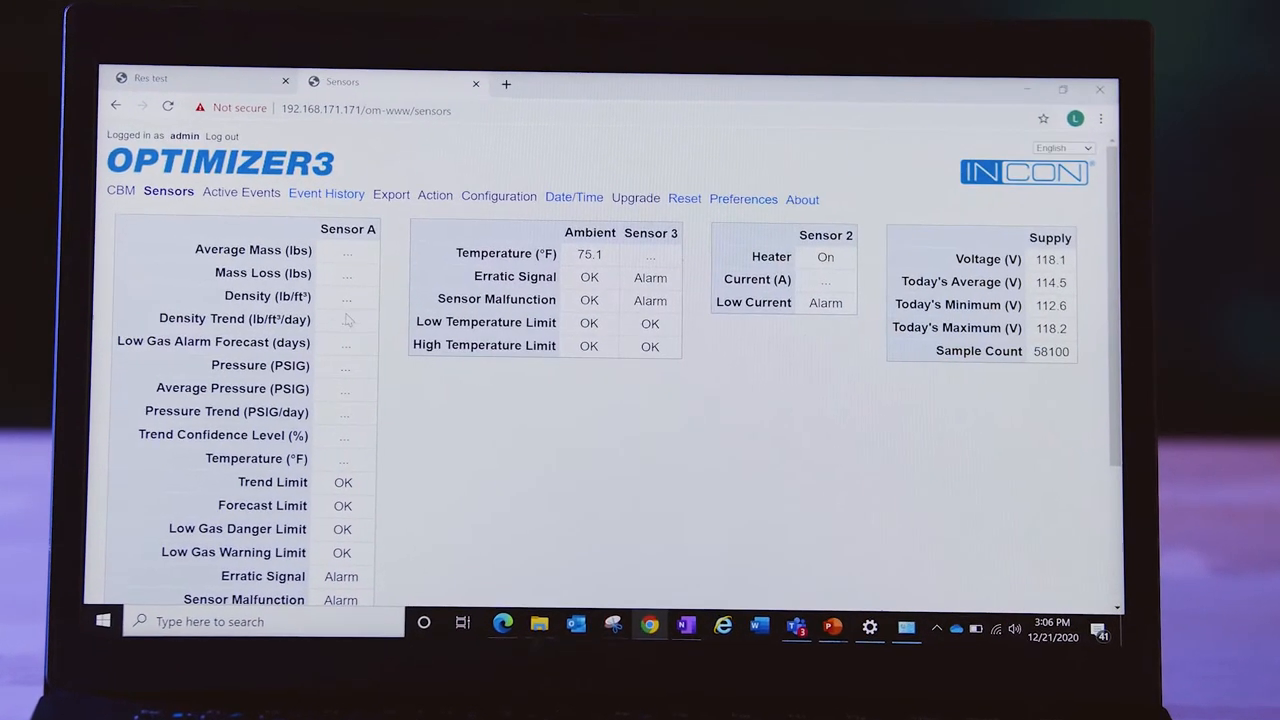
# Log out of the session to return to the Optimizer3 login page.
pyautogui.click(240, 192)
pyautogui.write('a')
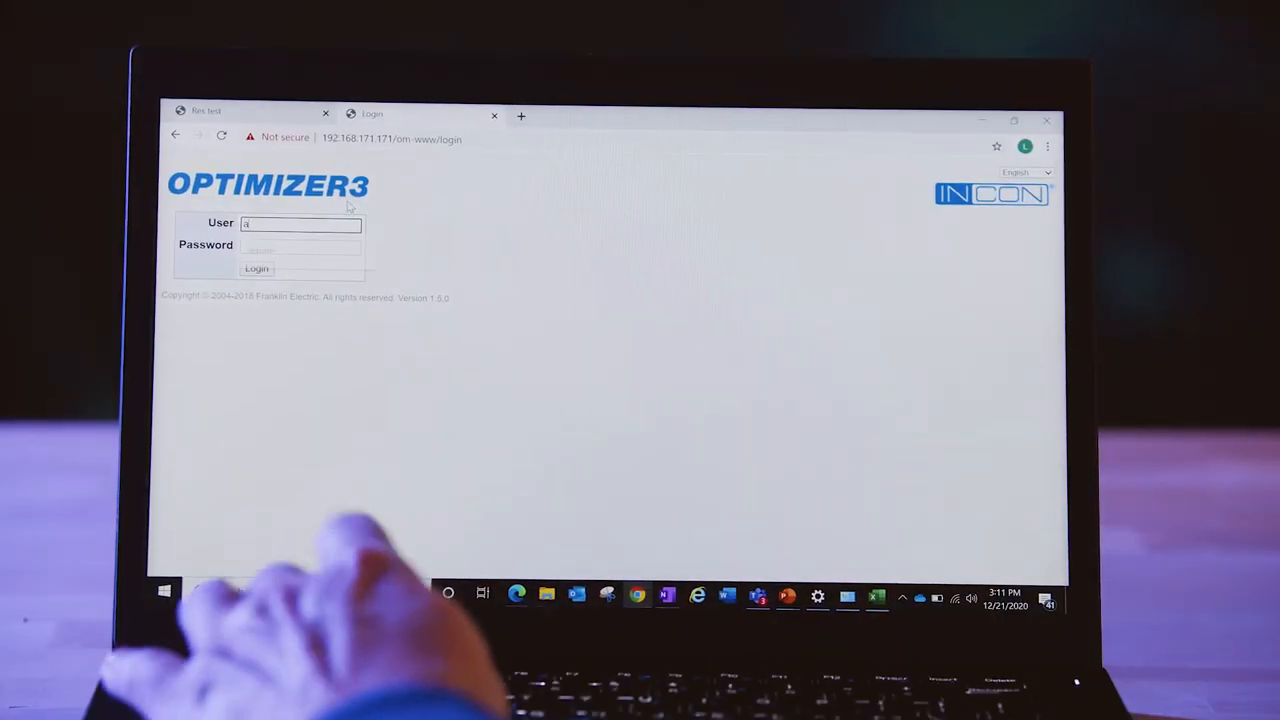
# Log in as the admin user and scroll through the Circuit Breaker Monitor configuration parameters.
pyautogui.write('dmin')
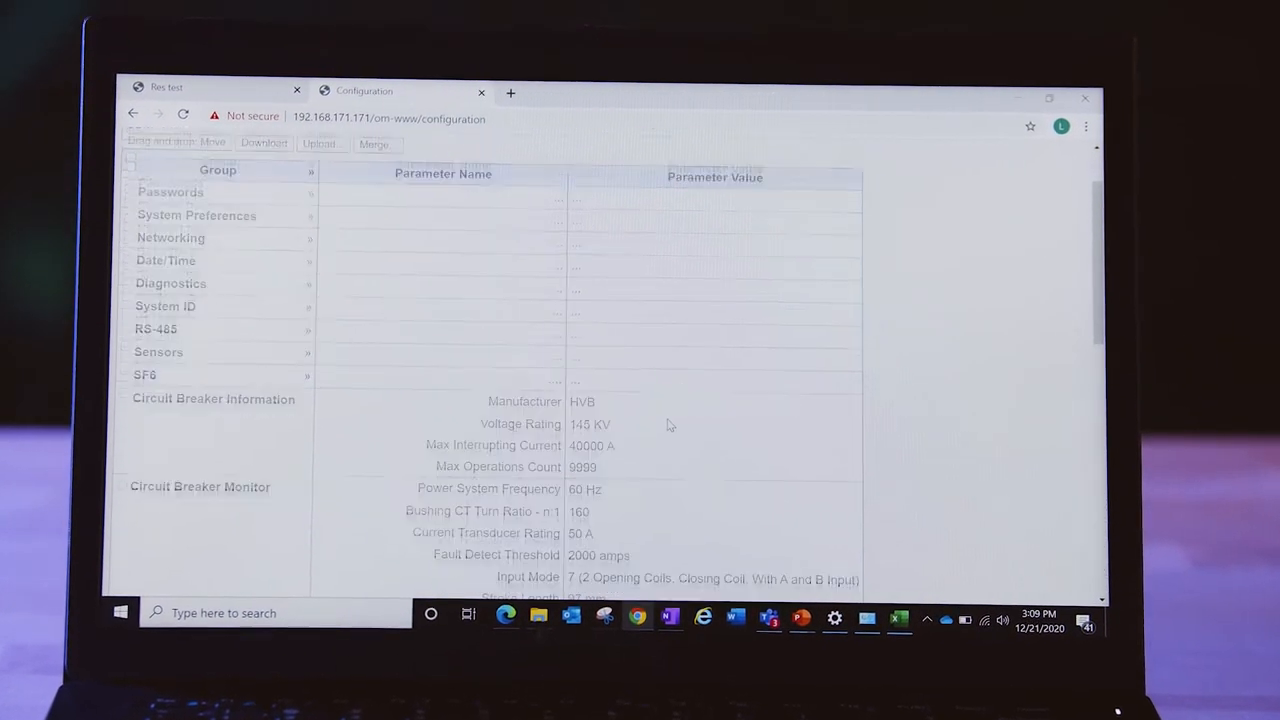
pyautogui.scroll(-3)
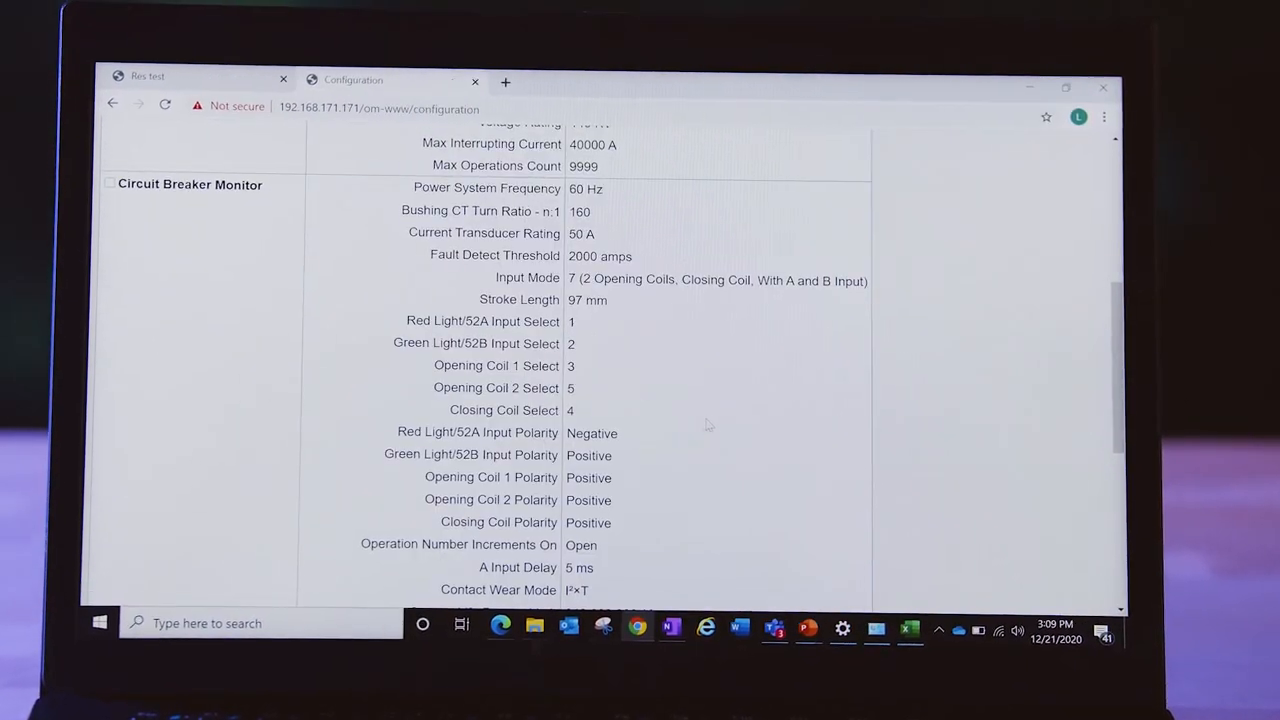